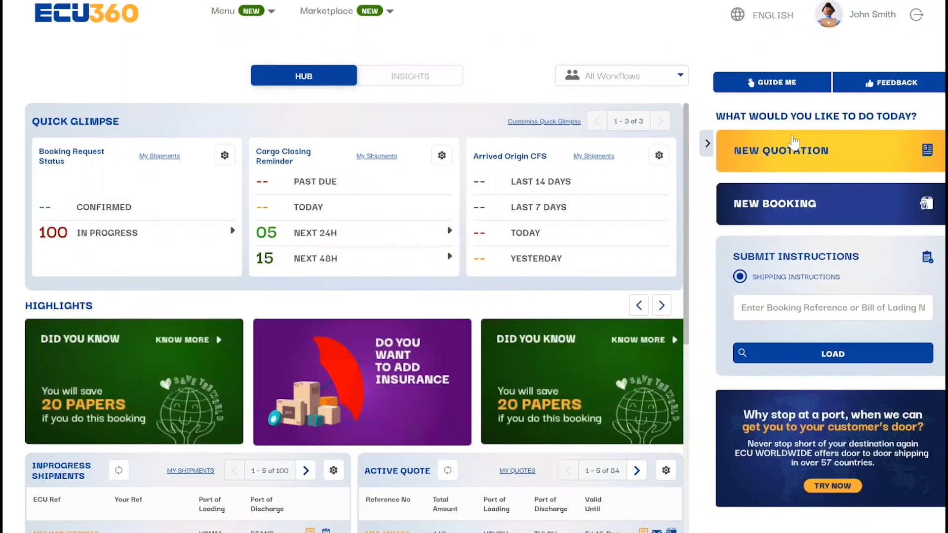
Start a new quotation and step through the guided tour tips until the blank LCL form shows
click(780, 150)
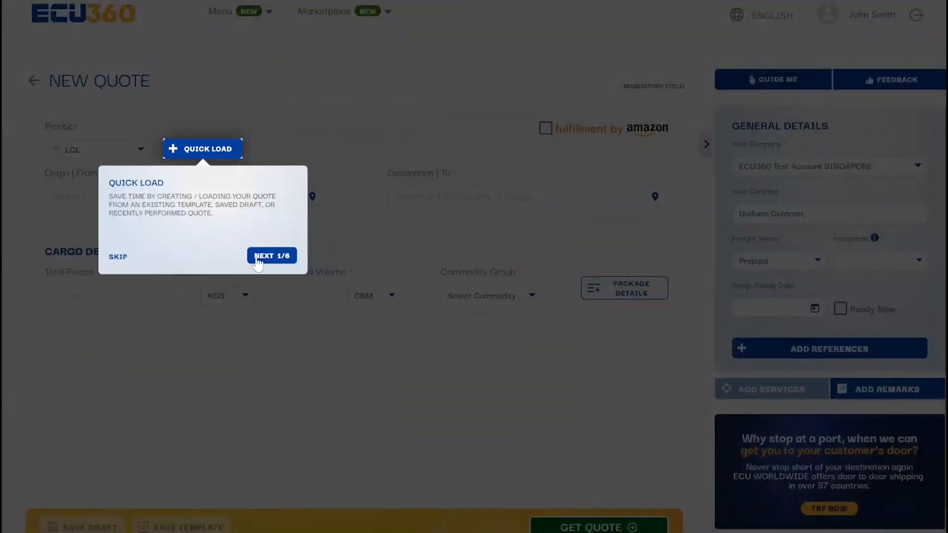
click(272, 255)
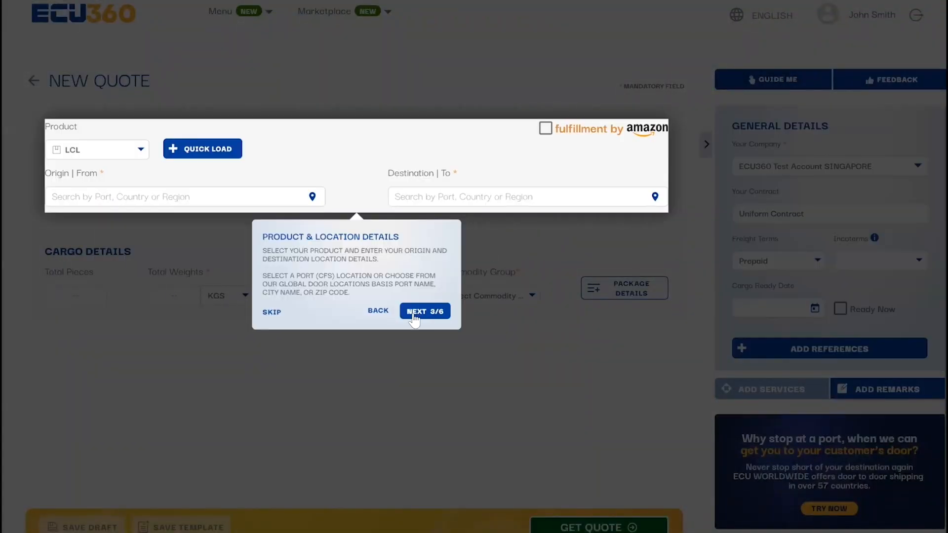
click(270, 311)
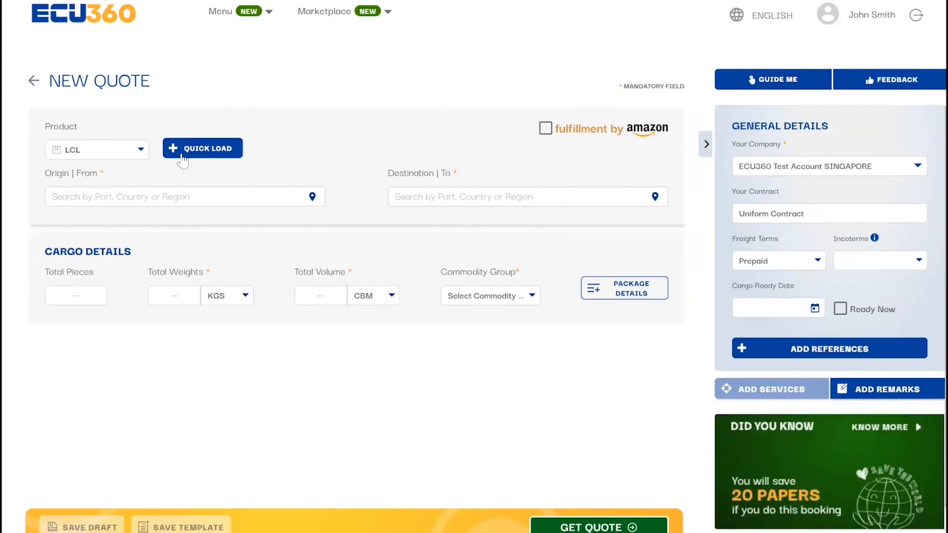
click(203, 148)
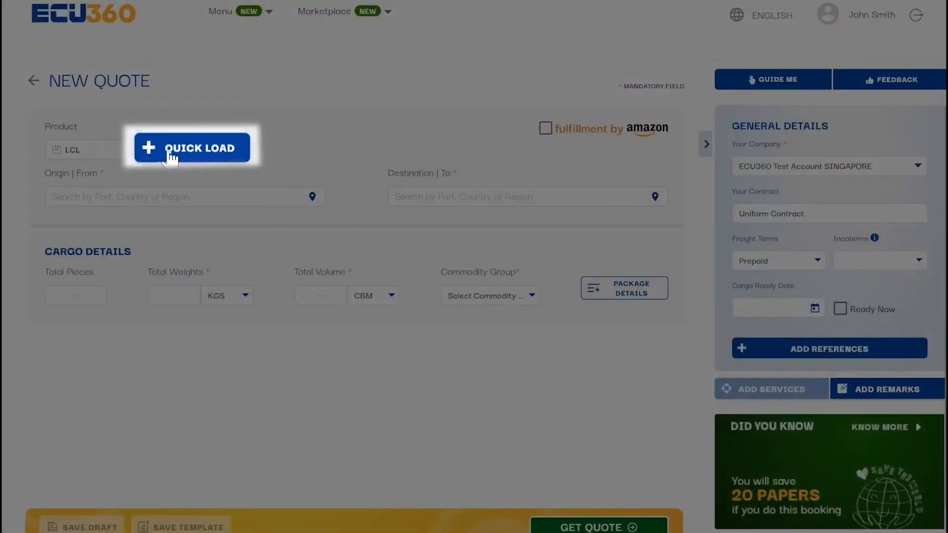
click(192, 147)
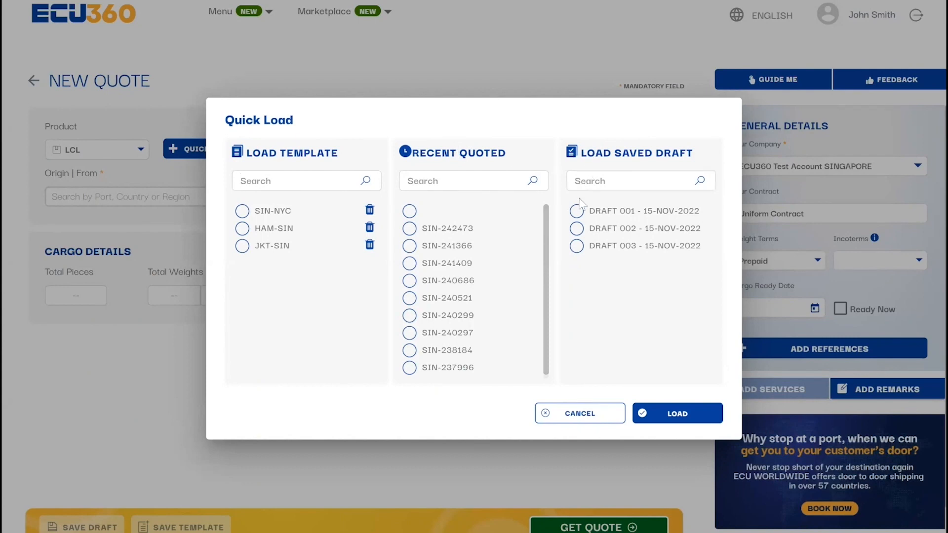
click(576, 228)
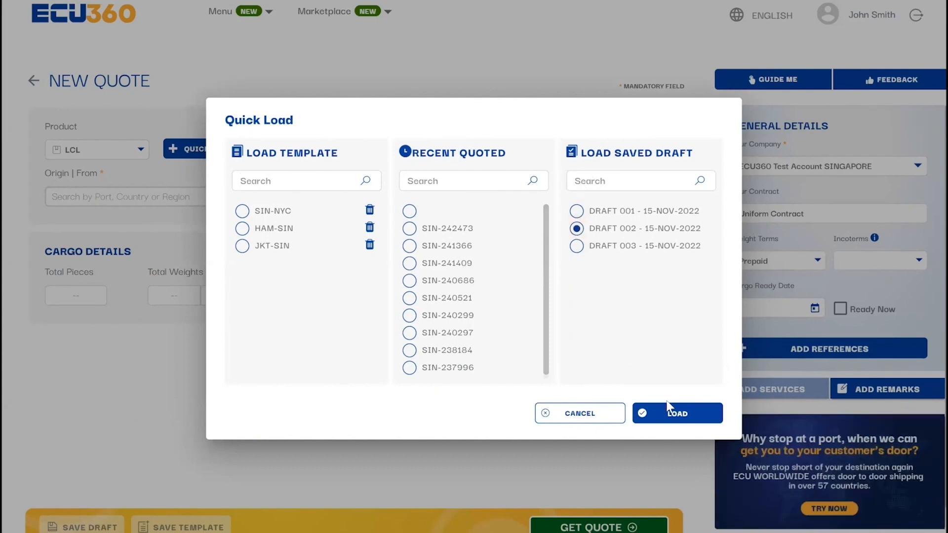
click(678, 414)
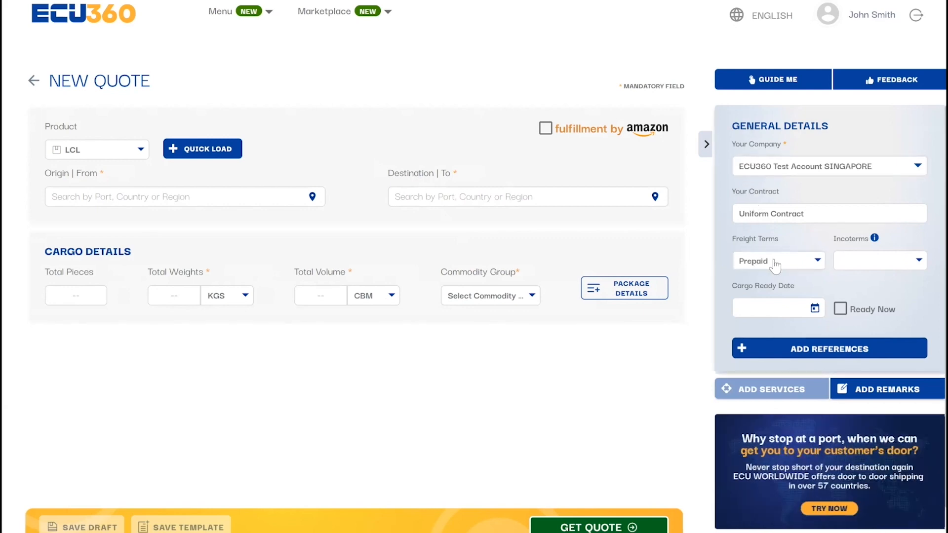
Set incoterms to CIF and begin adding the reference 'my ref 2345'
click(879, 259)
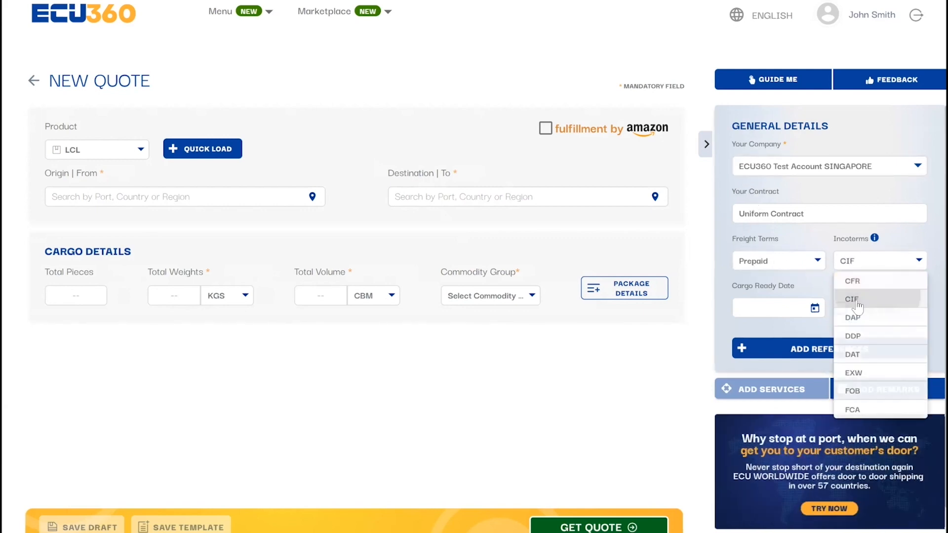
click(852, 299)
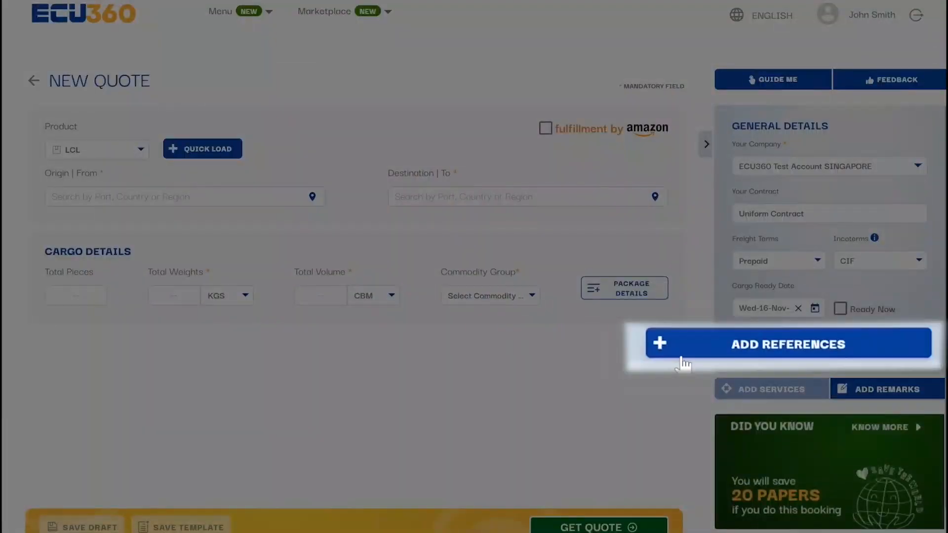
click(787, 344)
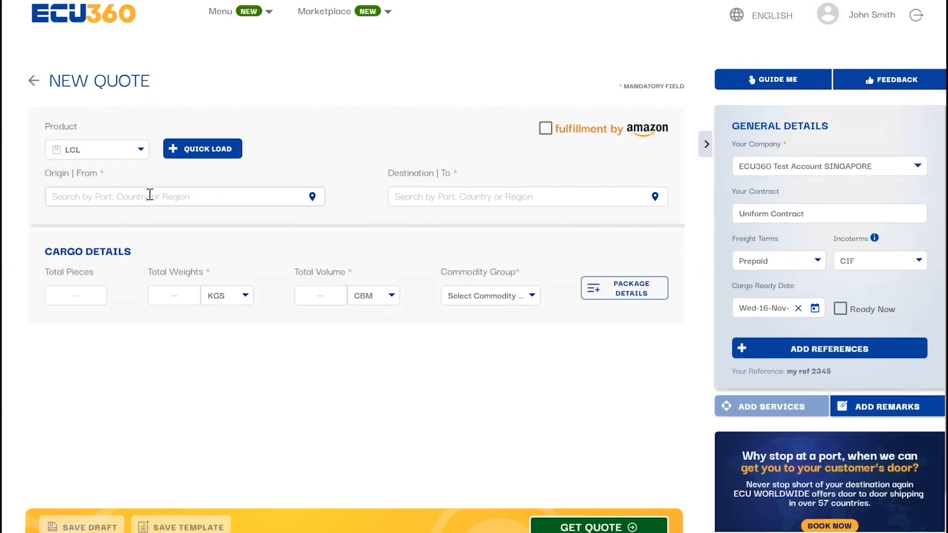
Set origin to Singapore port SGSIN and destination to Antwerp (BEANR)
text(singapore)
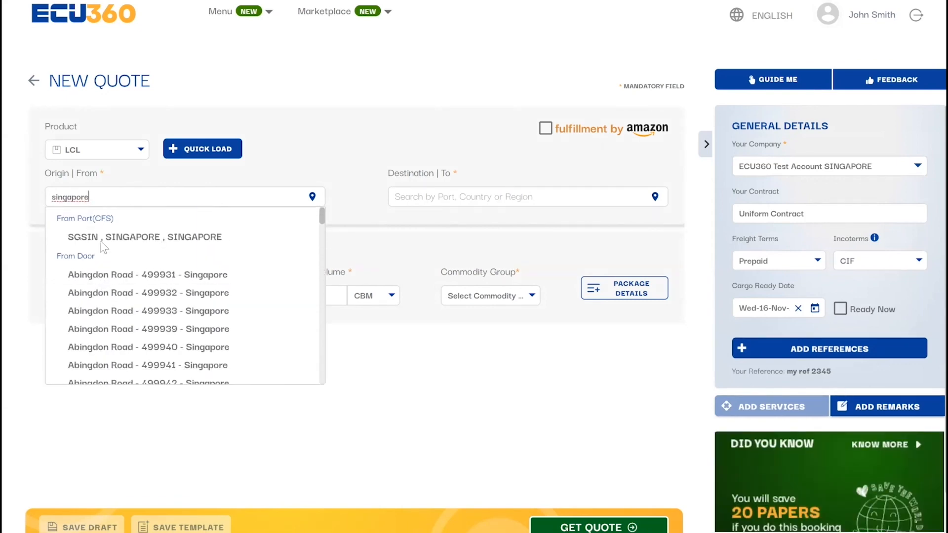
click(144, 236)
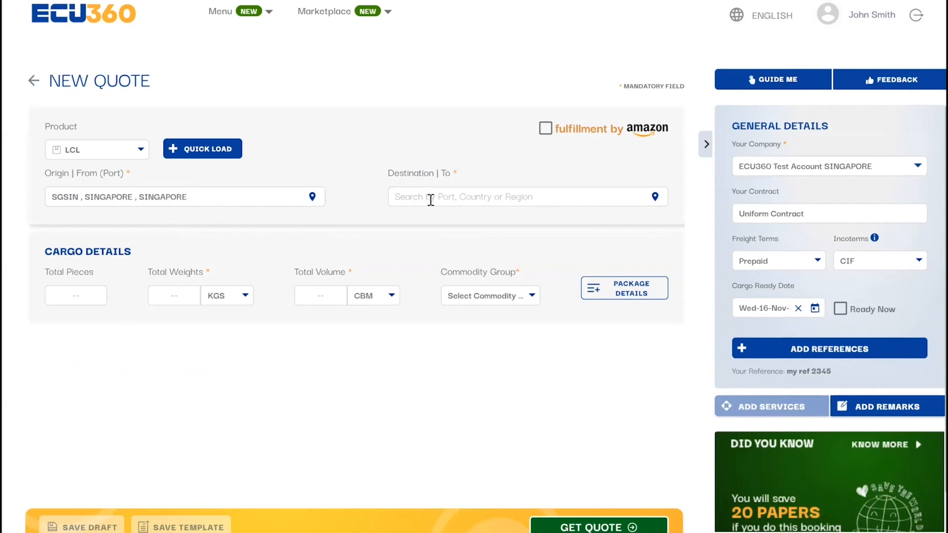
text(antwerp)
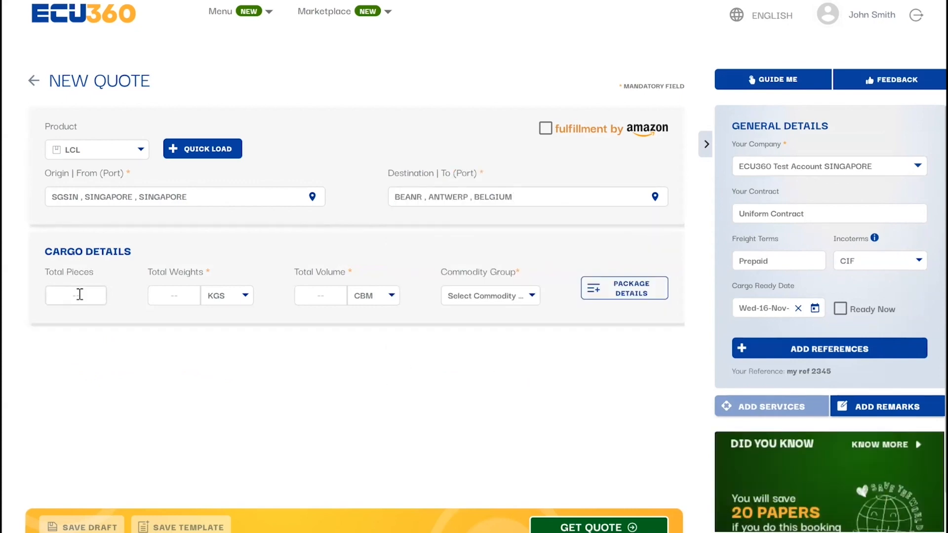
Enter cargo of 2 pieces, general goods, total weight, then describe packages as 'paint' in Package Details
text(2)
text(3.5)
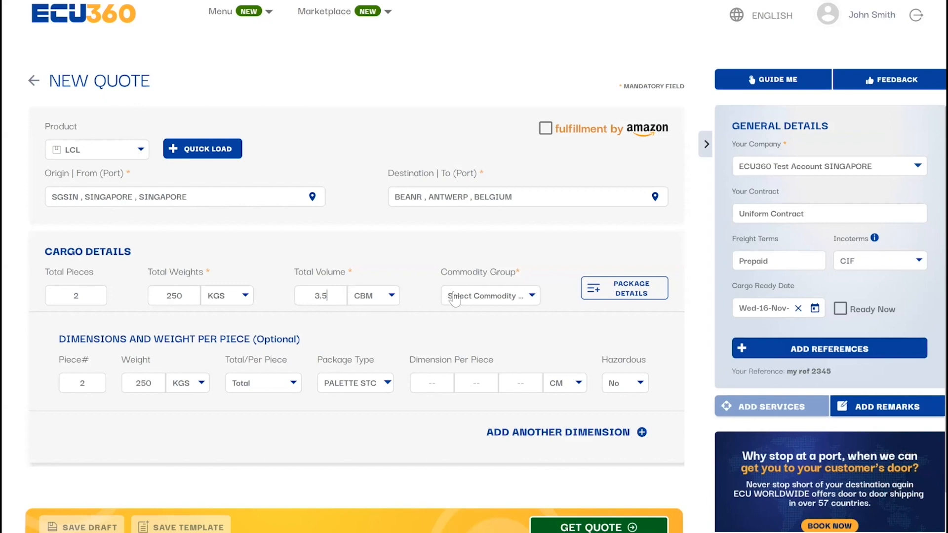
text(general)
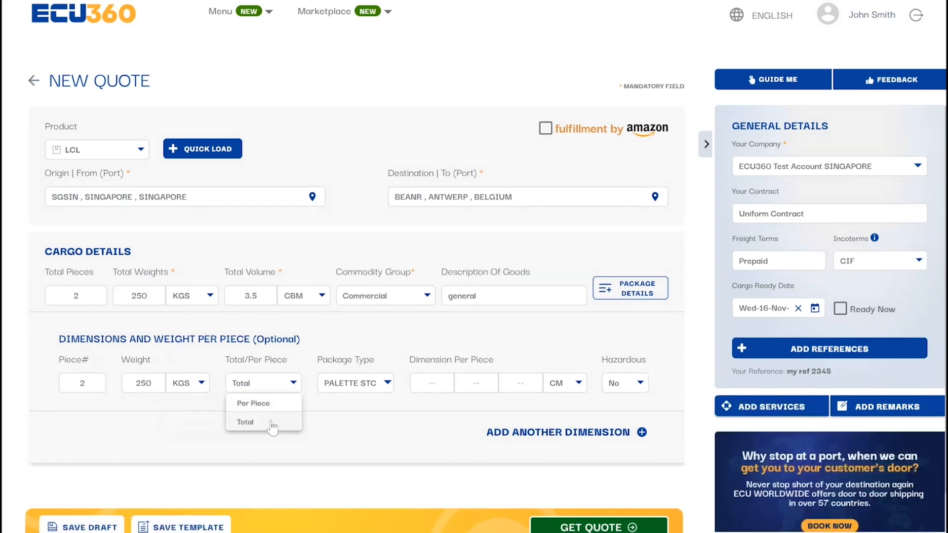
click(245, 421)
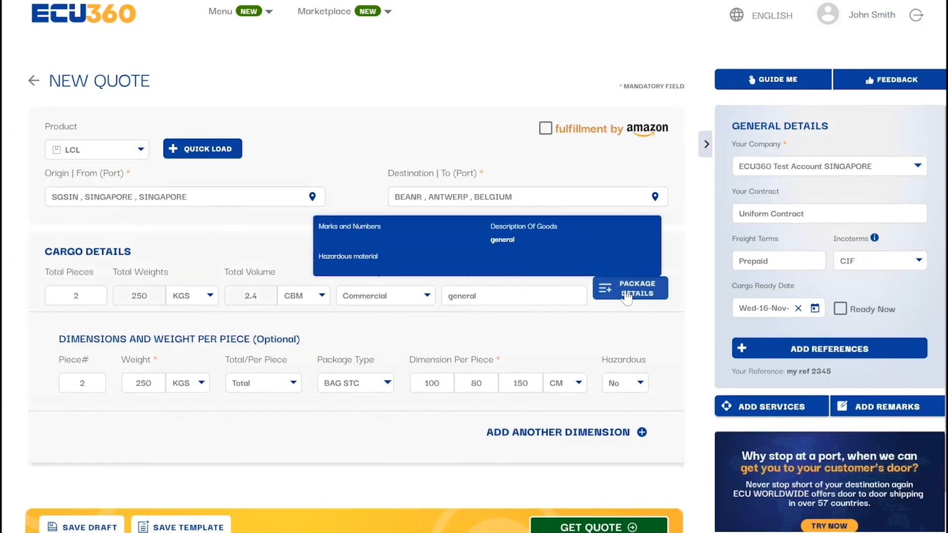
click(630, 289)
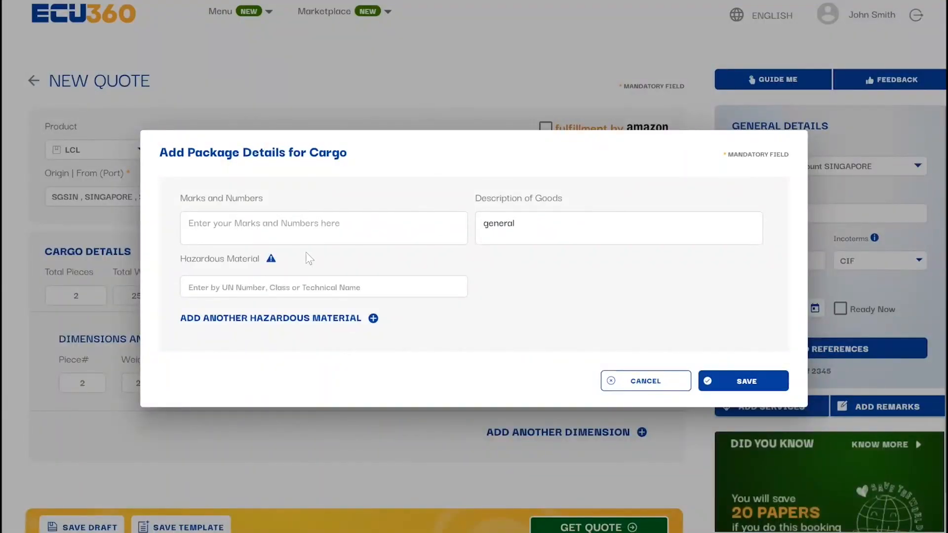
text(paint)
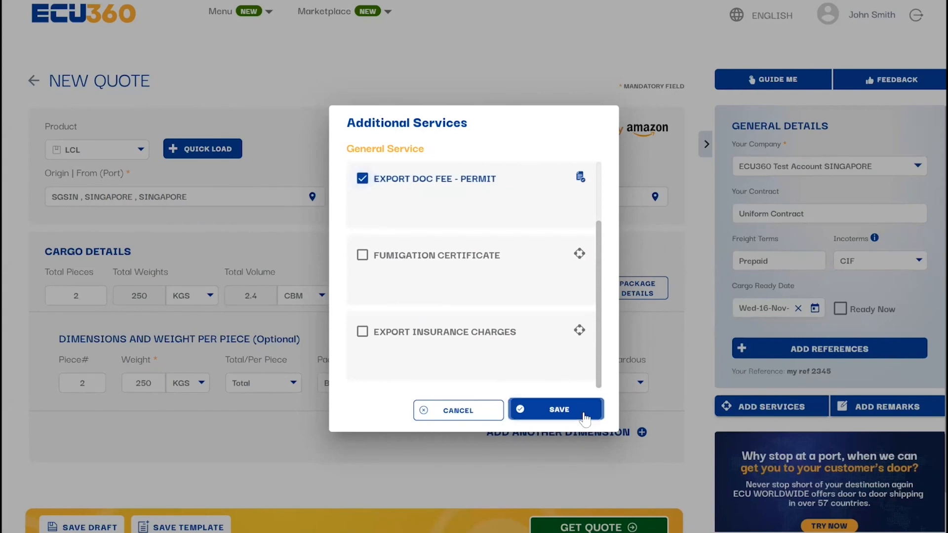
Save the Export Doc Fee - Permit service, skip remarks, and save the template as Sin-Antwerp
click(554, 409)
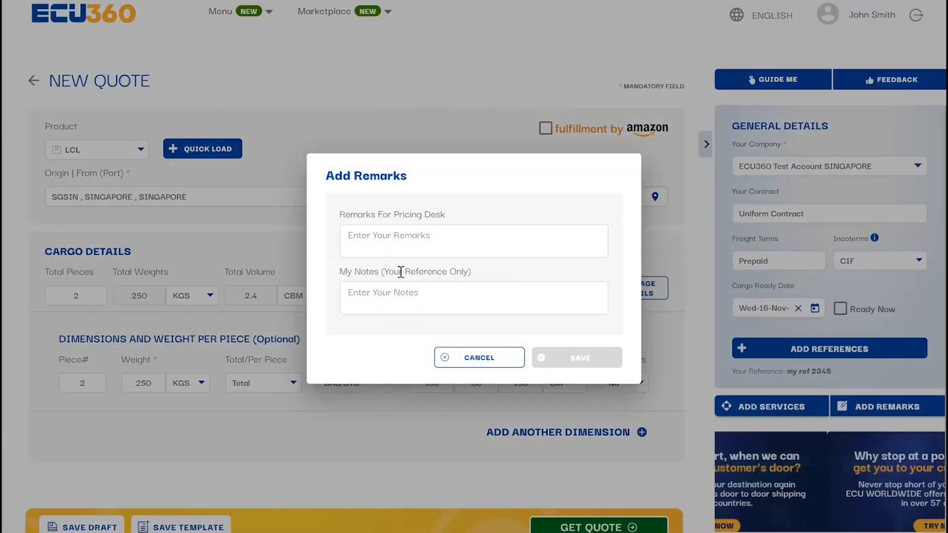
click(478, 357)
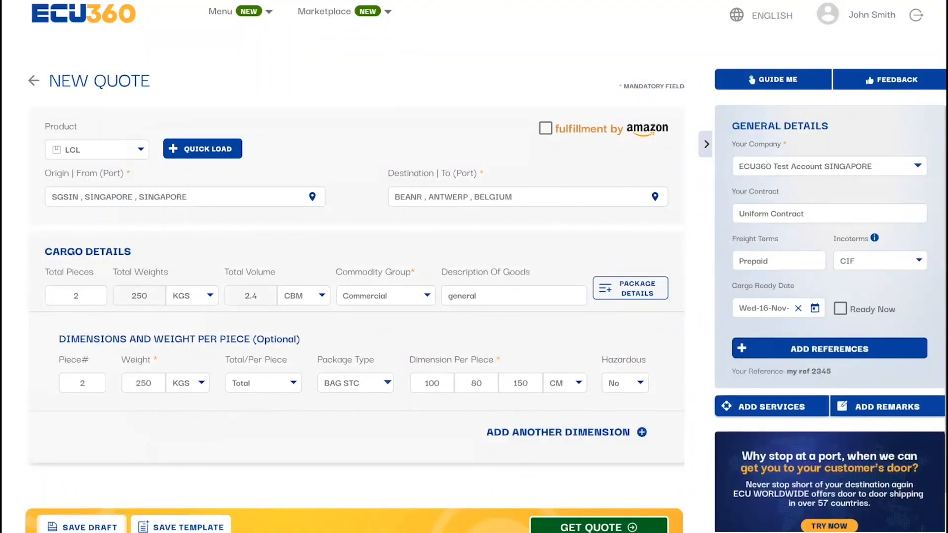
click(187, 526)
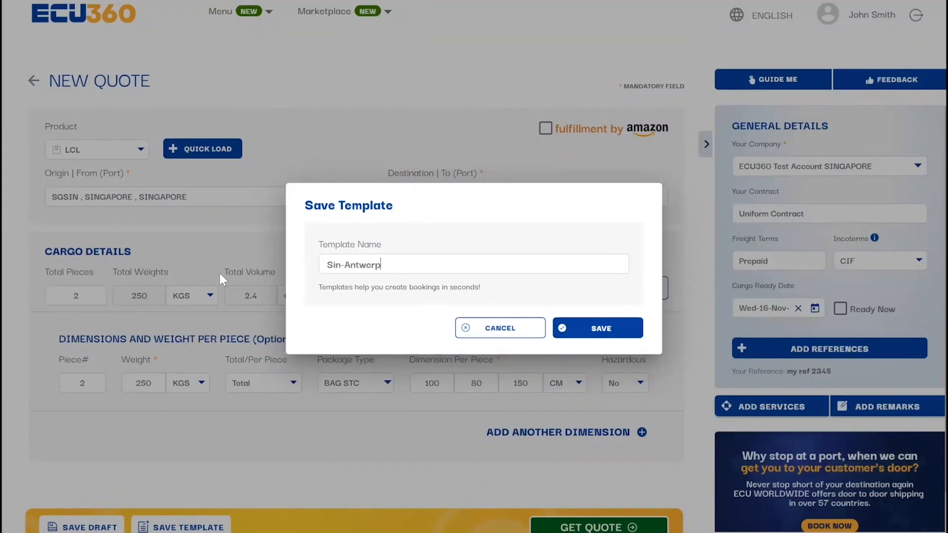
click(597, 328)
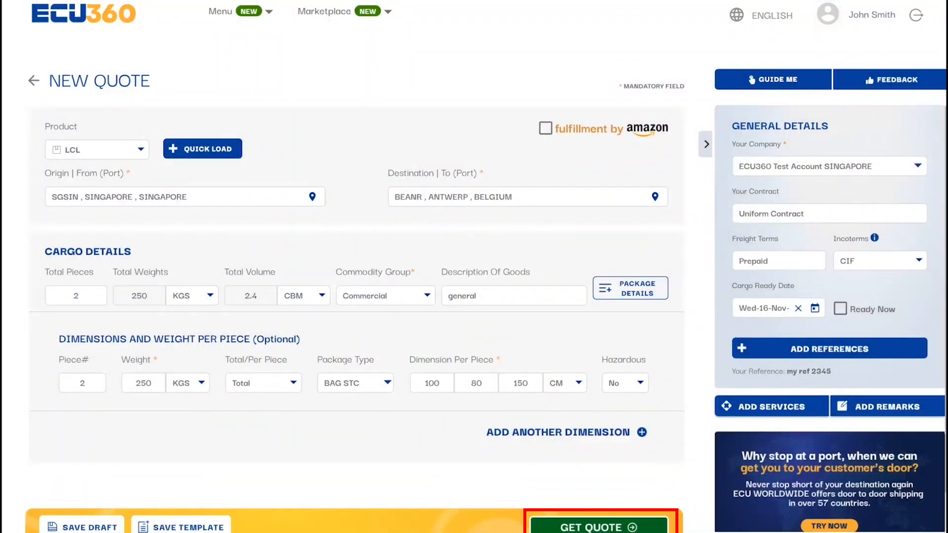
Get the quotation results and start a client quote for the USD 440.00 best value option
click(597, 526)
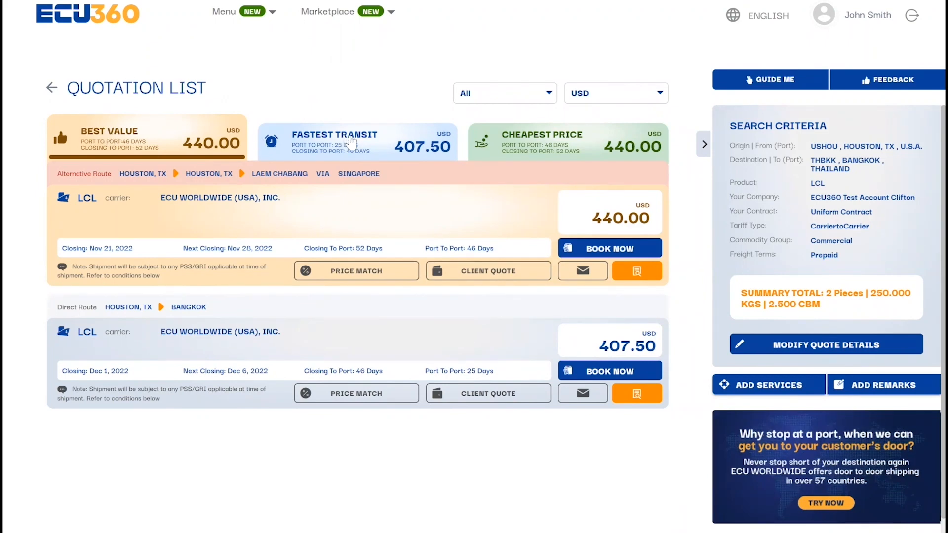
click(566, 141)
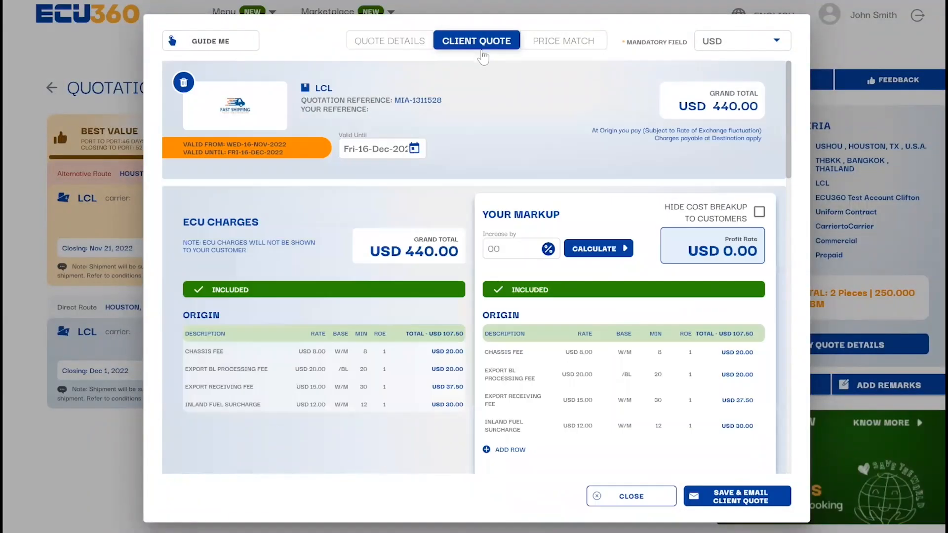
Review the full Singapore–Antwerp quote details down through the cargo and dimensions
click(389, 41)
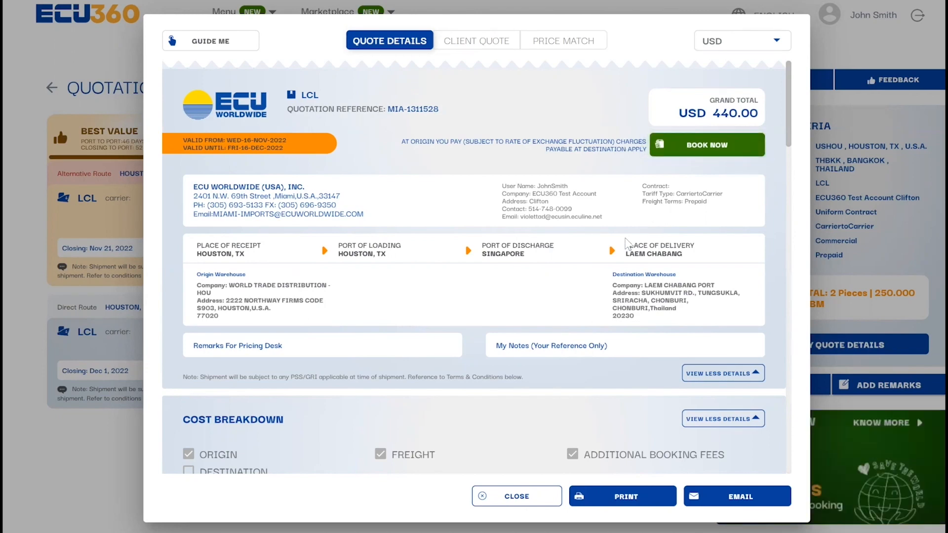
scroll(down, 3)
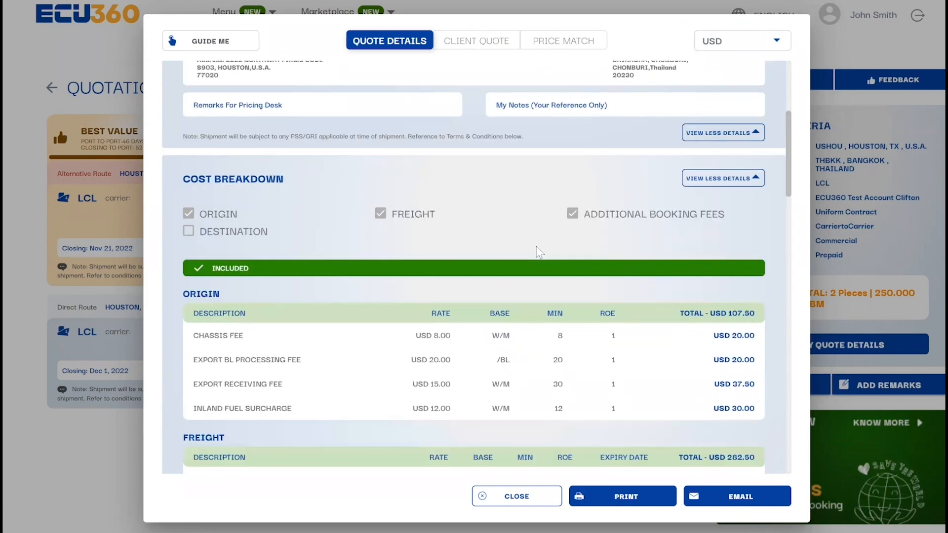
scroll(down, 3)
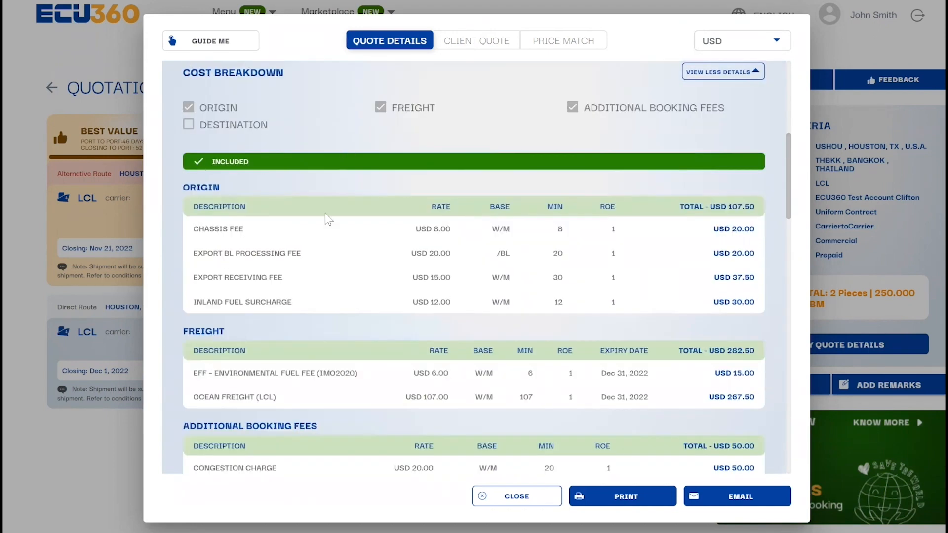
scroll(down, 3)
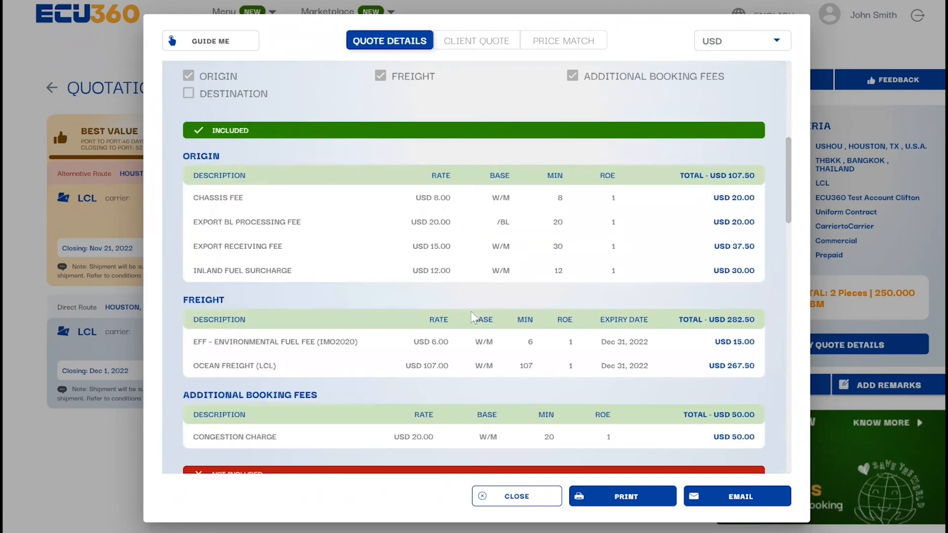
scroll(down, 3)
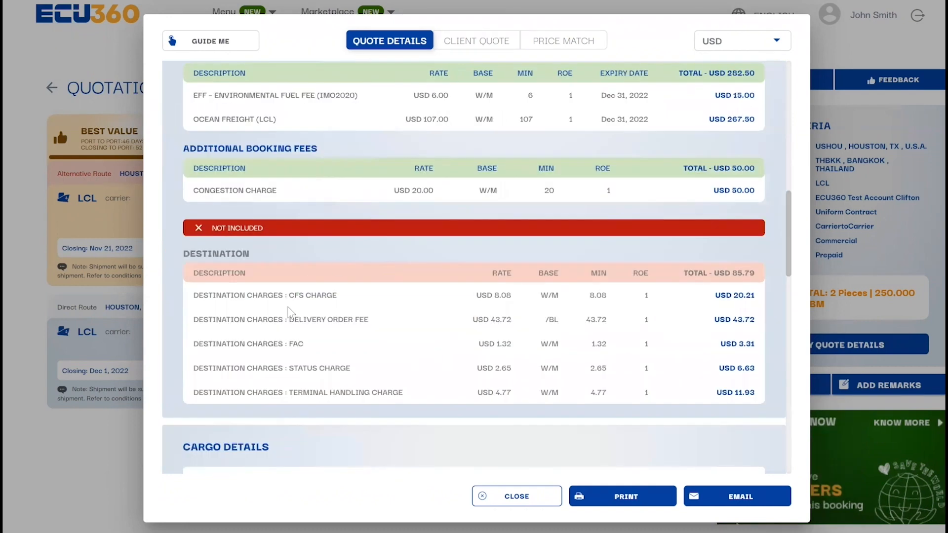
scroll(down, 3)
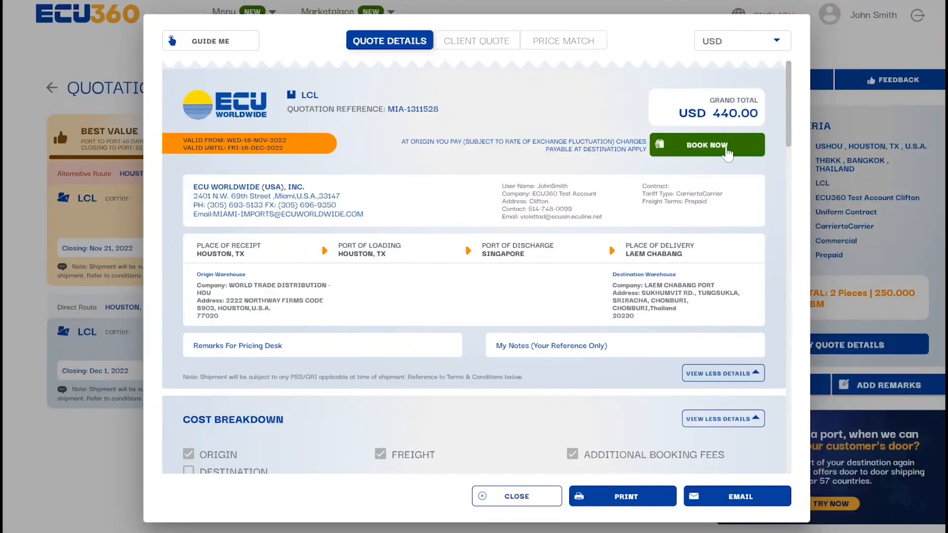
Book the USD 440.00 quote, opening the prefilled Singapore–Antwerp booking form
click(706, 144)
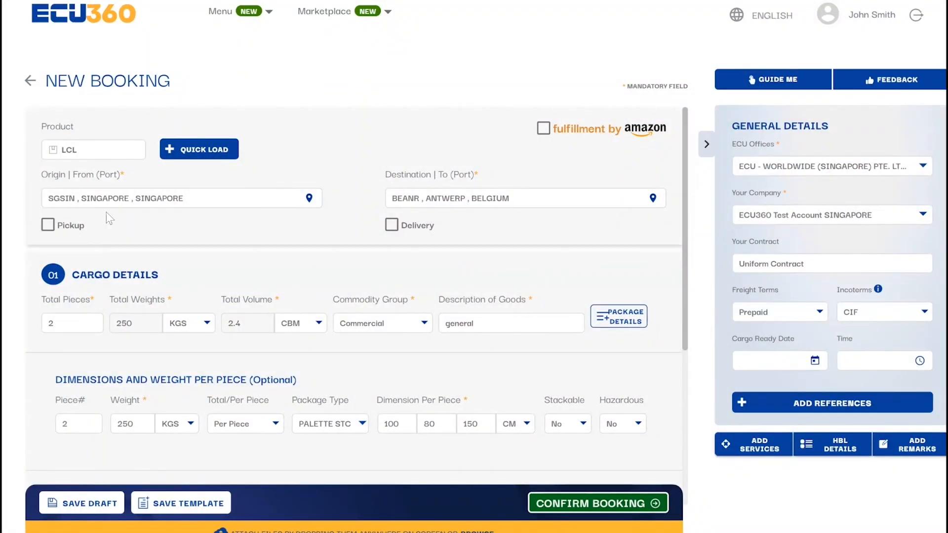
scroll(down, 3)
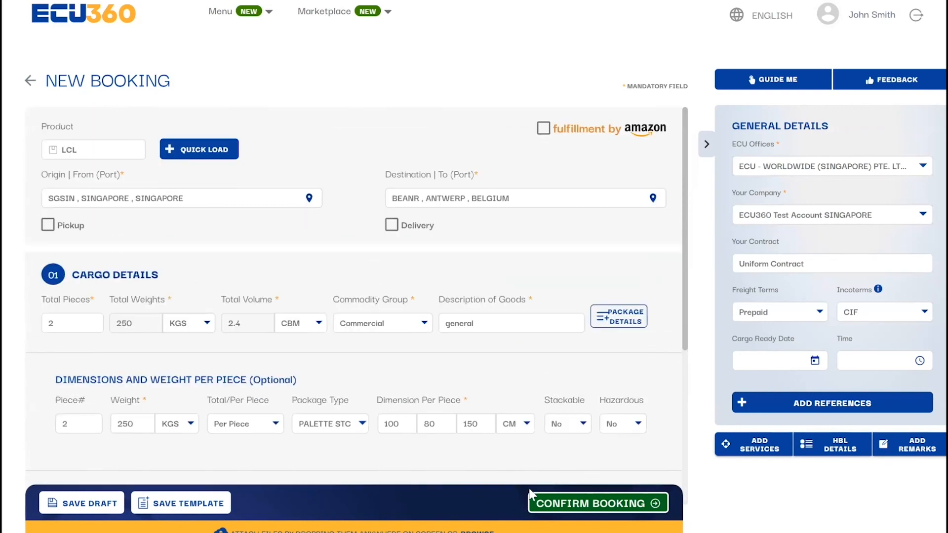
click(220, 11)
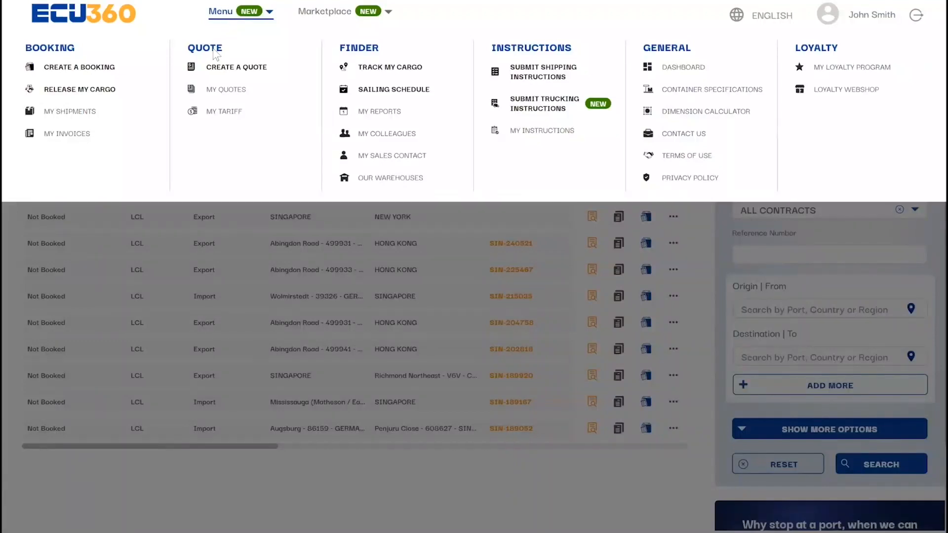
From My Quotes, view the USD 139.94 Singapore–Antwerp quote details and email it
click(225, 89)
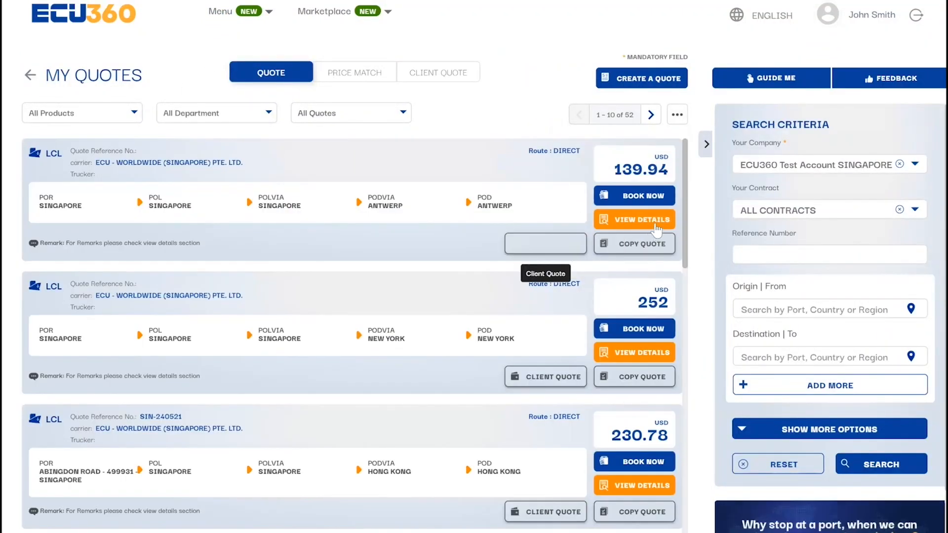
click(634, 220)
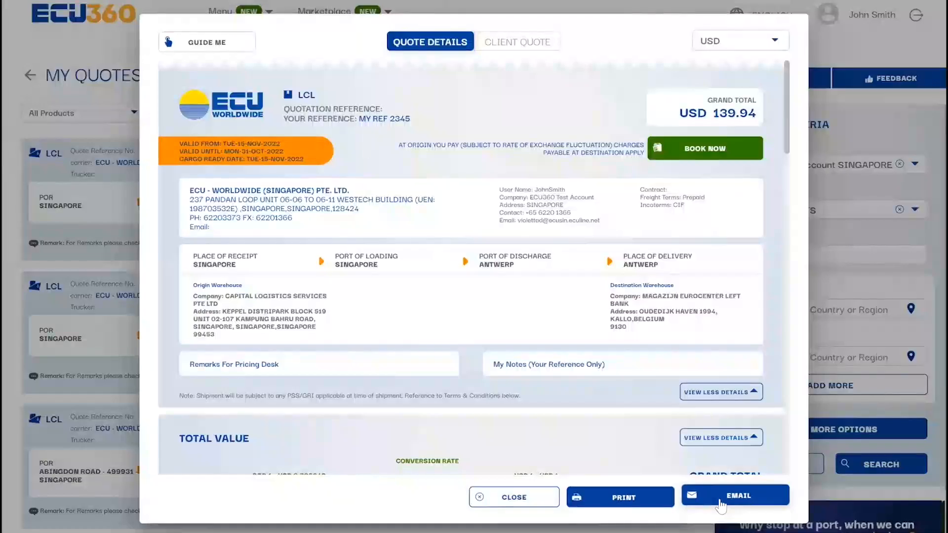
click(734, 495)
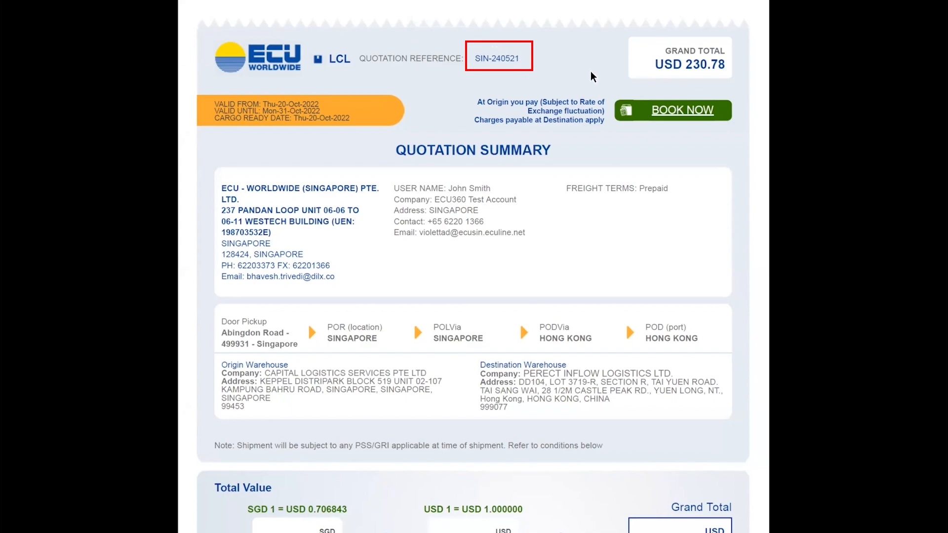
Scroll the SIN-240521 quotation summary down to the cost breakdown
scroll(down, 3)
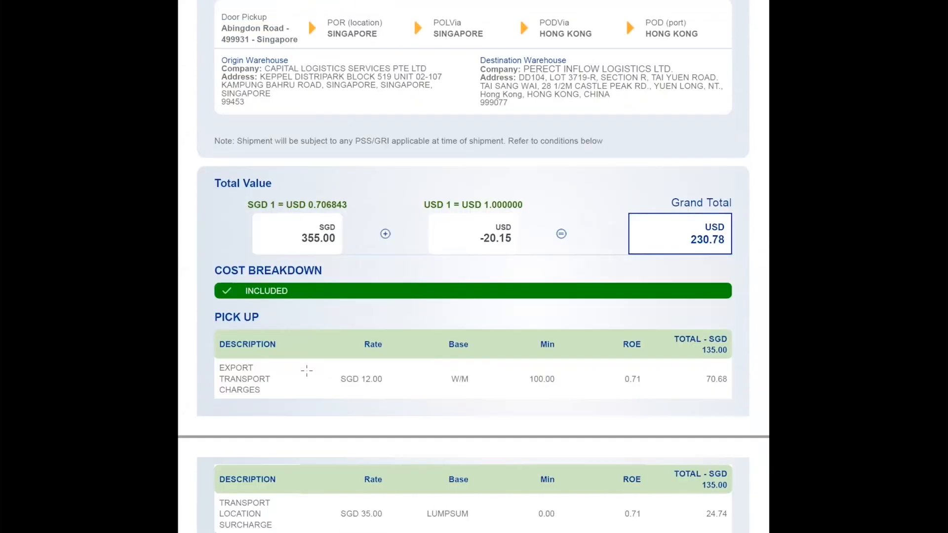
scroll(down, 3)
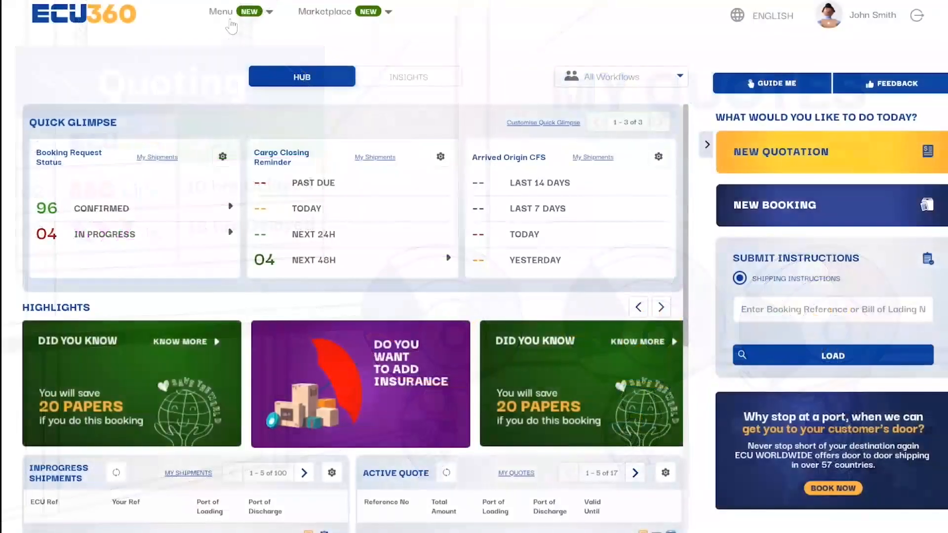
Return to My Quotes and check the Department and Quotes filter choices
click(220, 12)
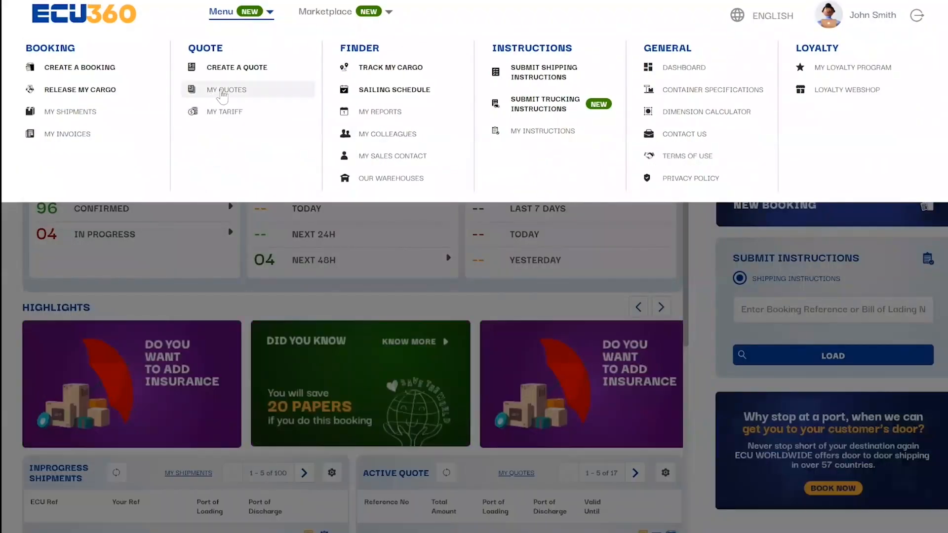
click(226, 90)
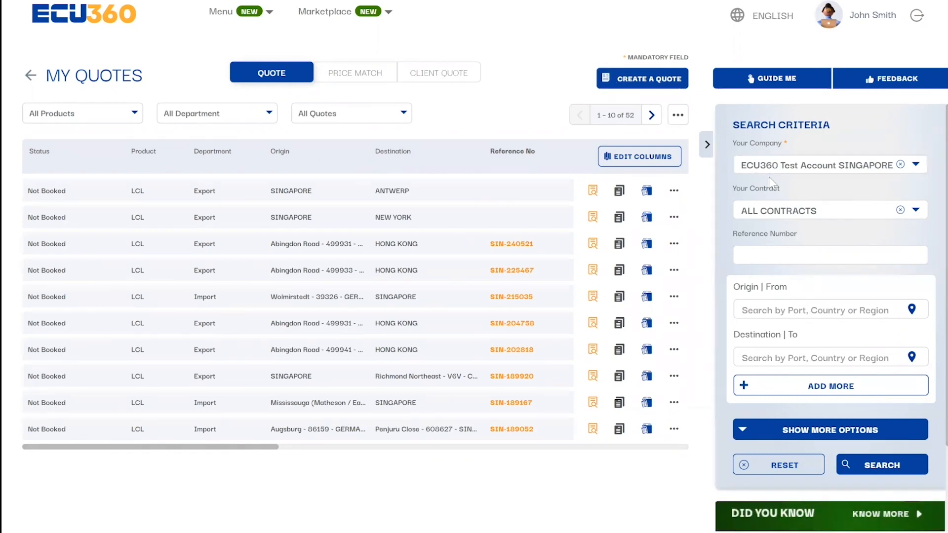
click(828, 255)
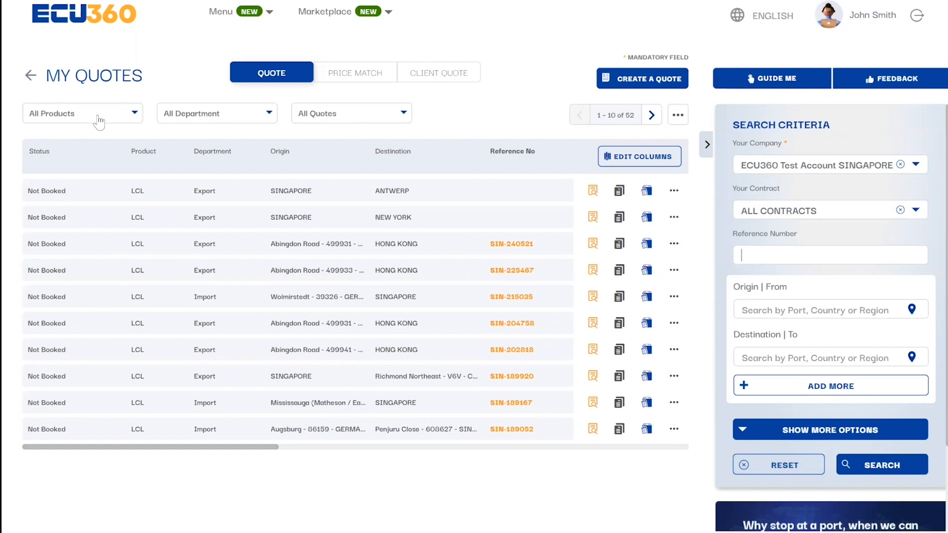
click(216, 113)
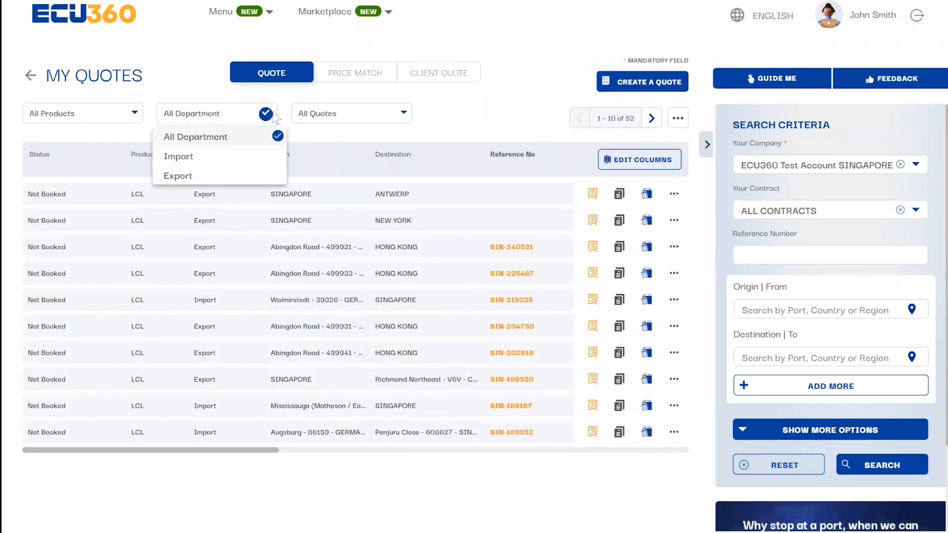
click(350, 112)
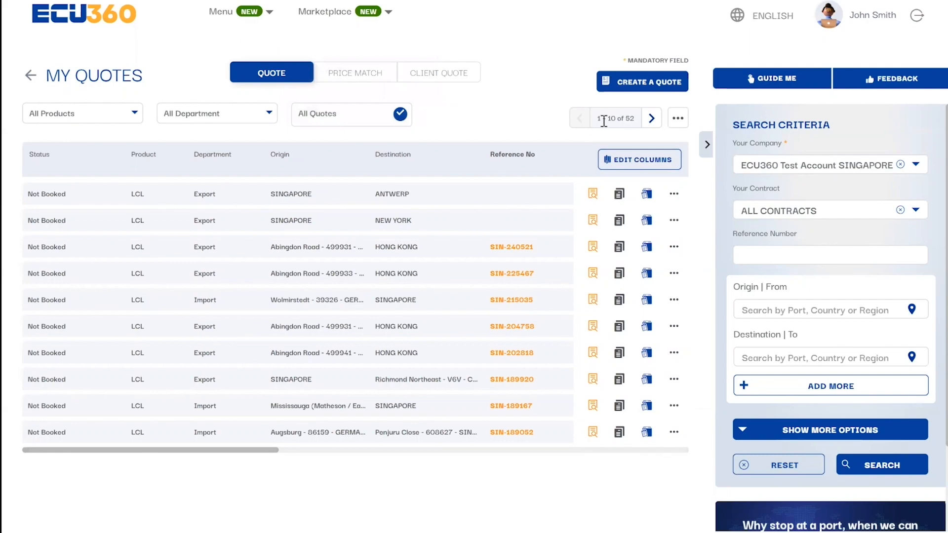
Switch the My Quotes list of 52 quotes to Card View
click(677, 118)
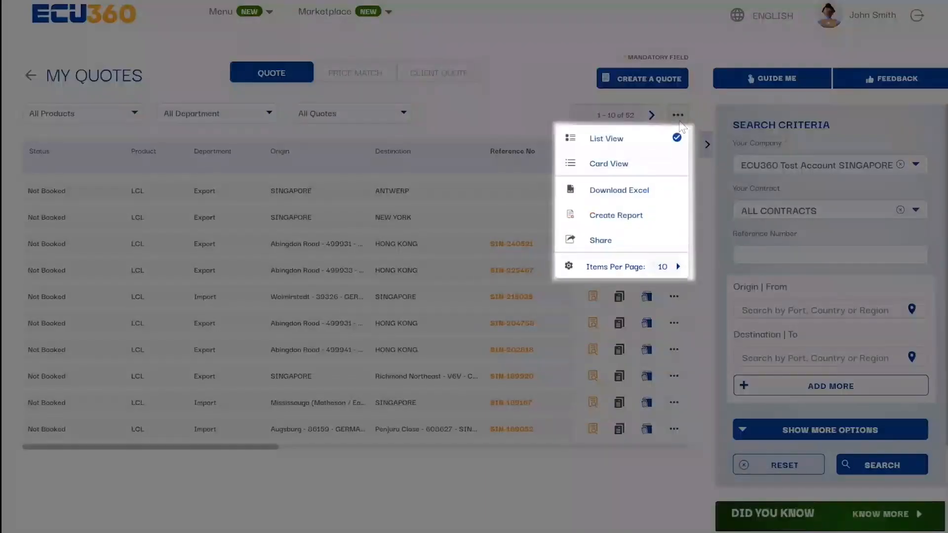
click(608, 163)
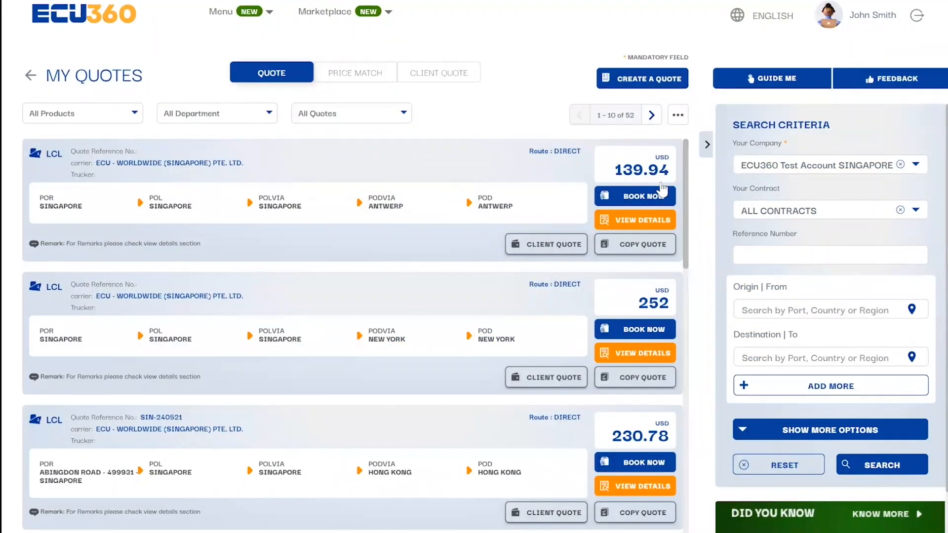
scroll(down, 3)
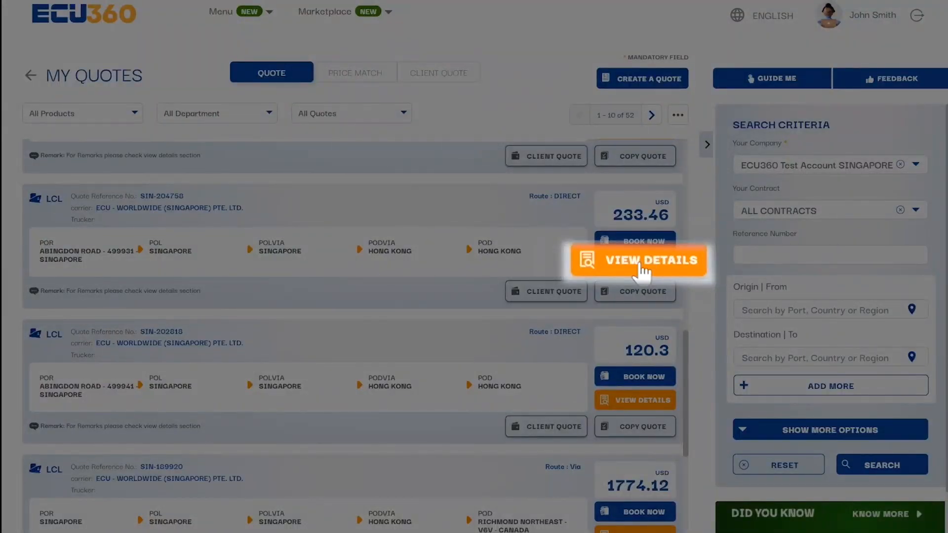
click(638, 260)
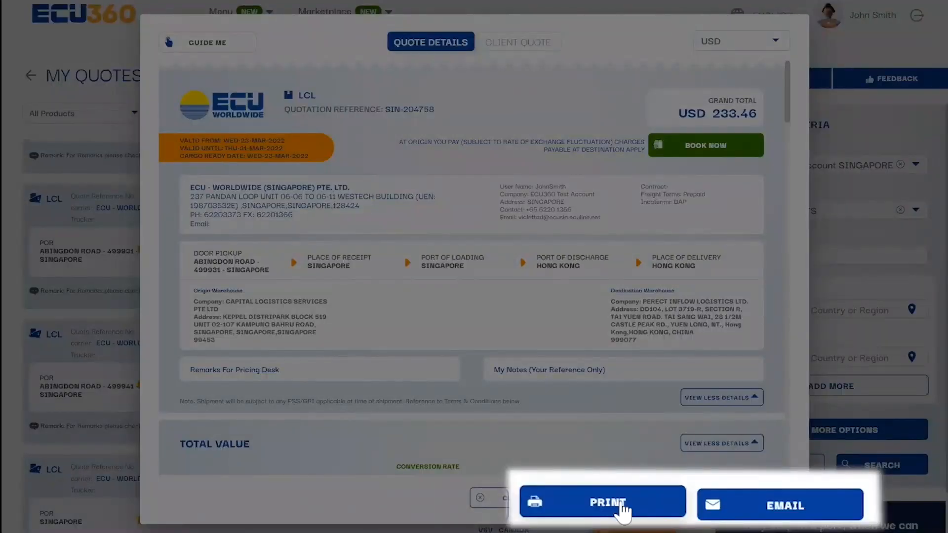
click(780, 505)
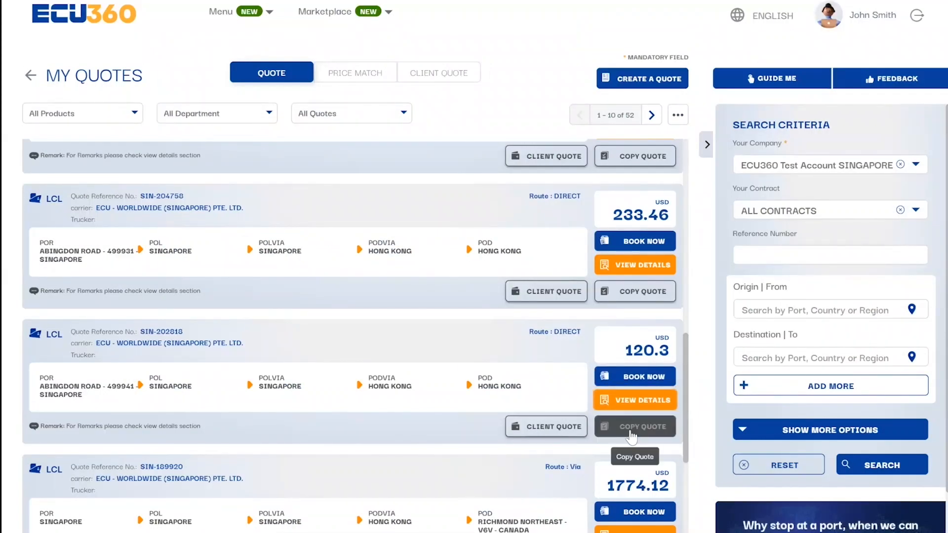
click(634, 427)
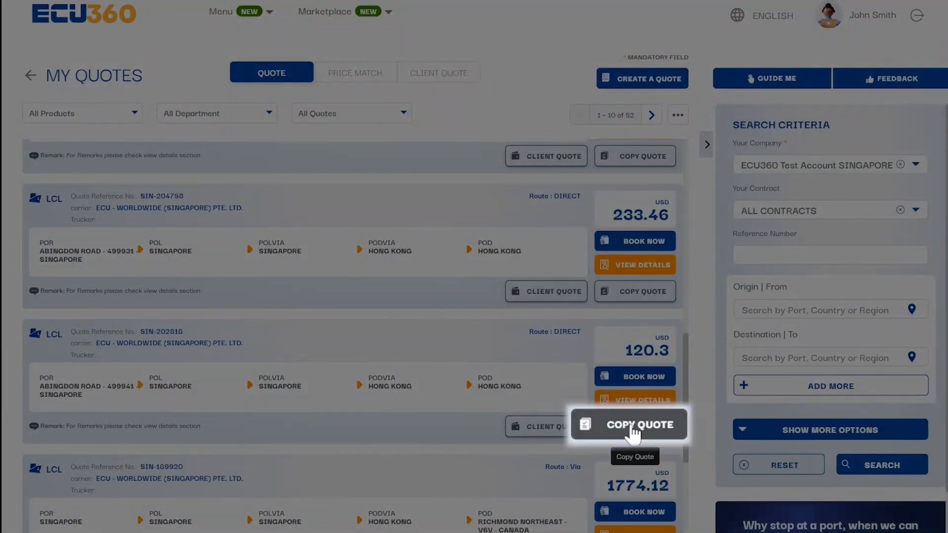
click(629, 423)
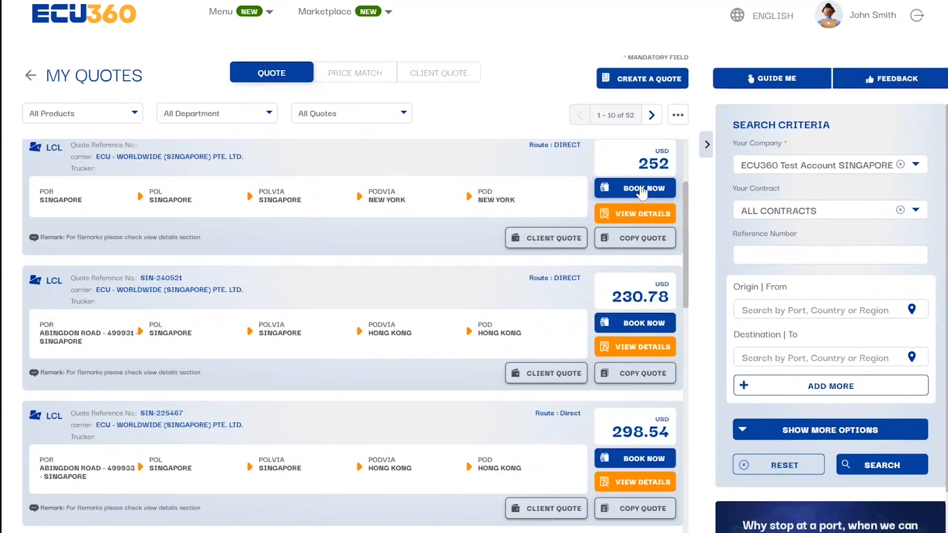
click(634, 188)
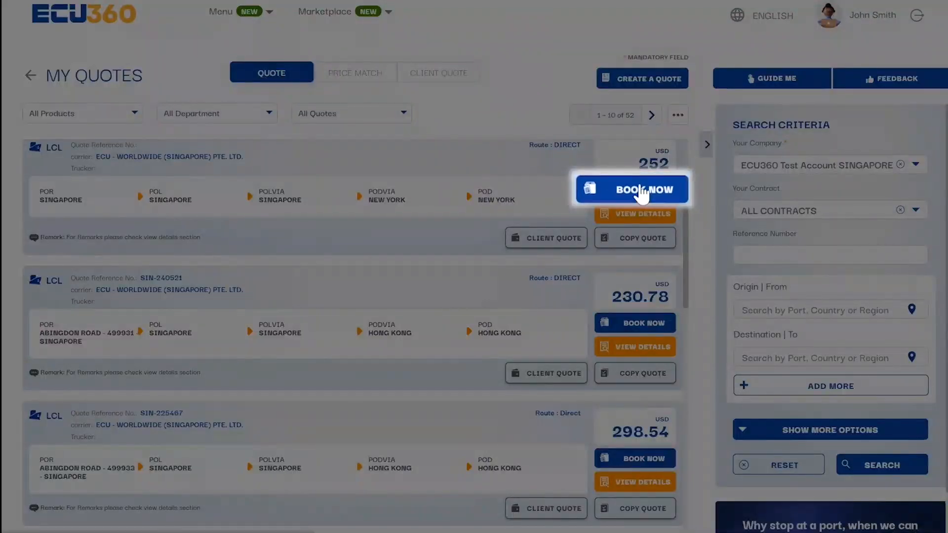
click(631, 189)
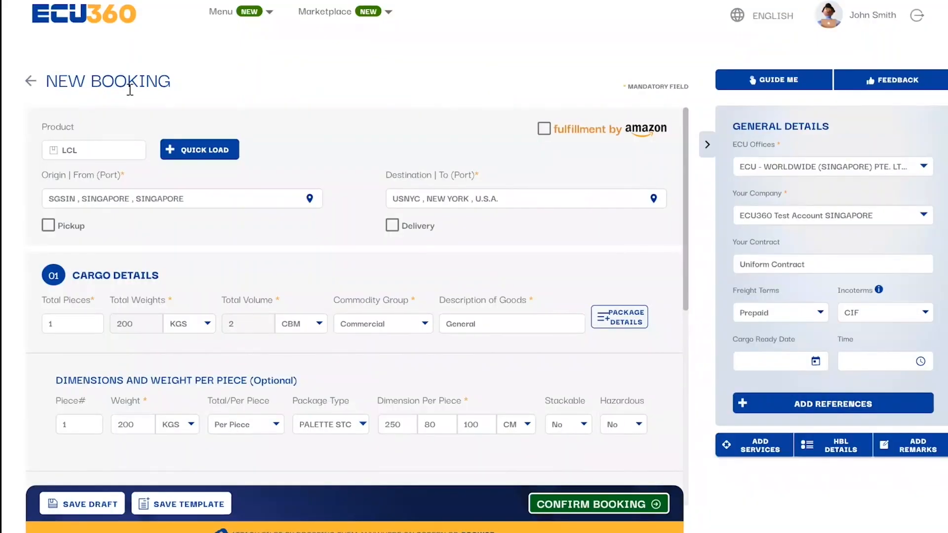
mouse_move(173, 104)
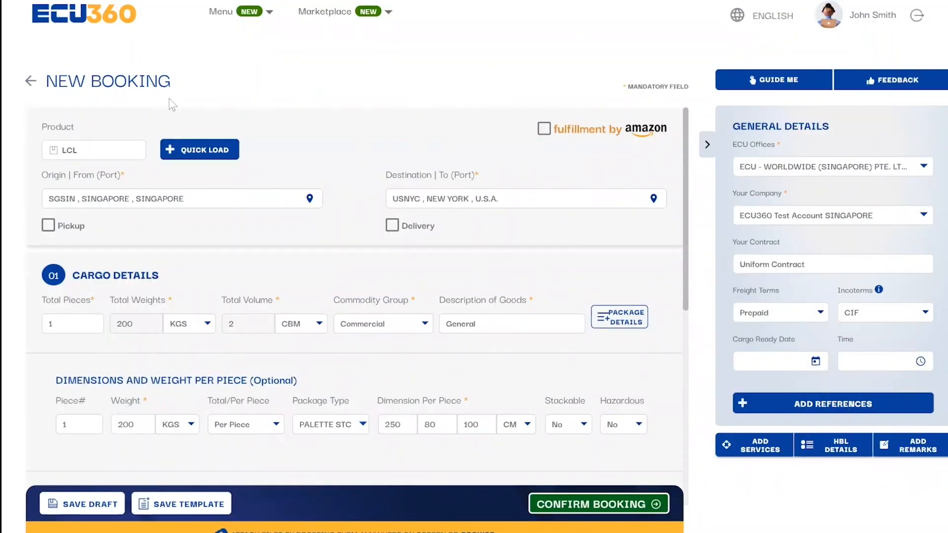
scroll(down, 3)
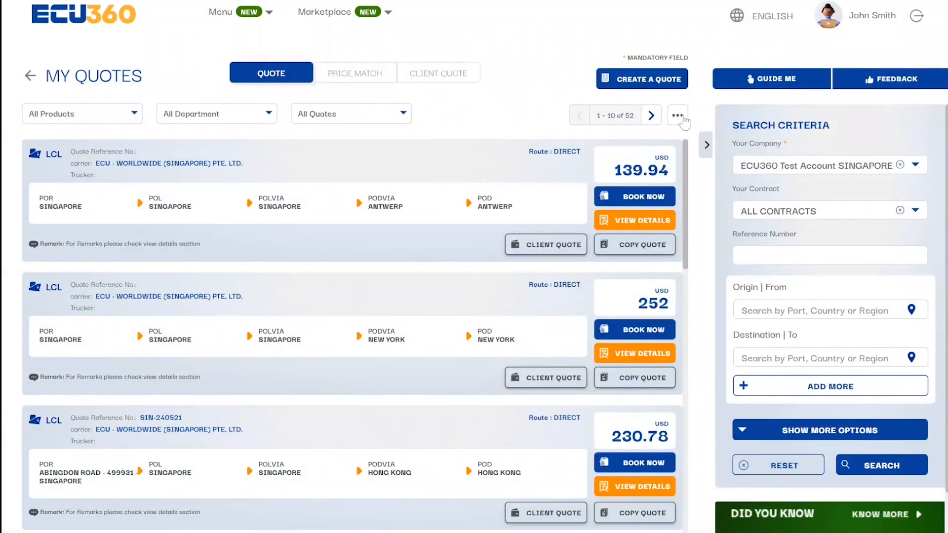
Switch My Quotes to the Client Quote list showing the 3 LCL client quotes
click(677, 115)
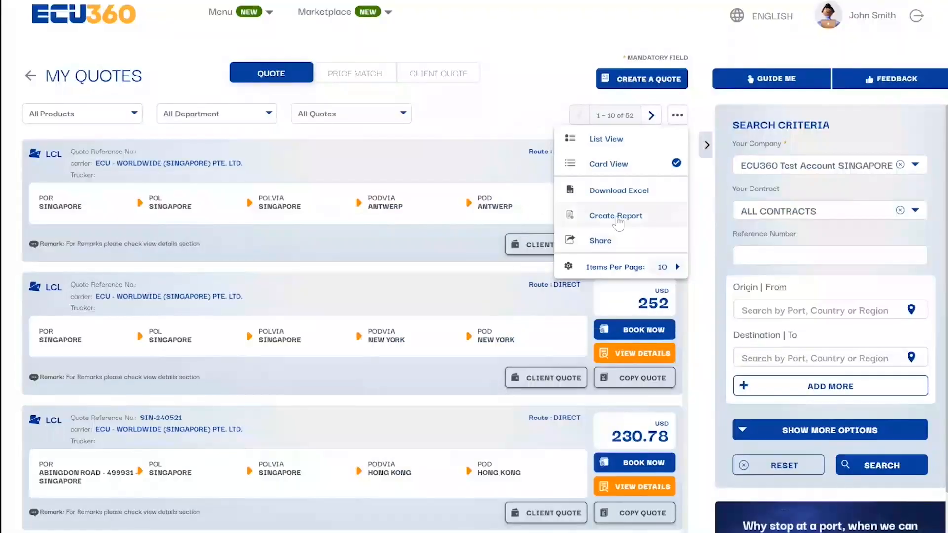
click(618, 190)
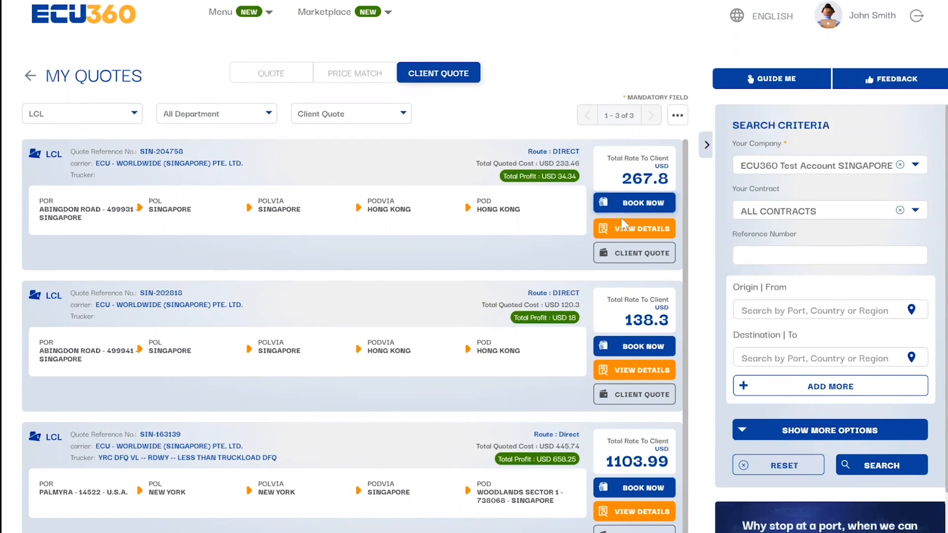
Review the SIN-204758 client quote: 10% markup, USD 267.80 total, customer info, remarks and terms
click(634, 253)
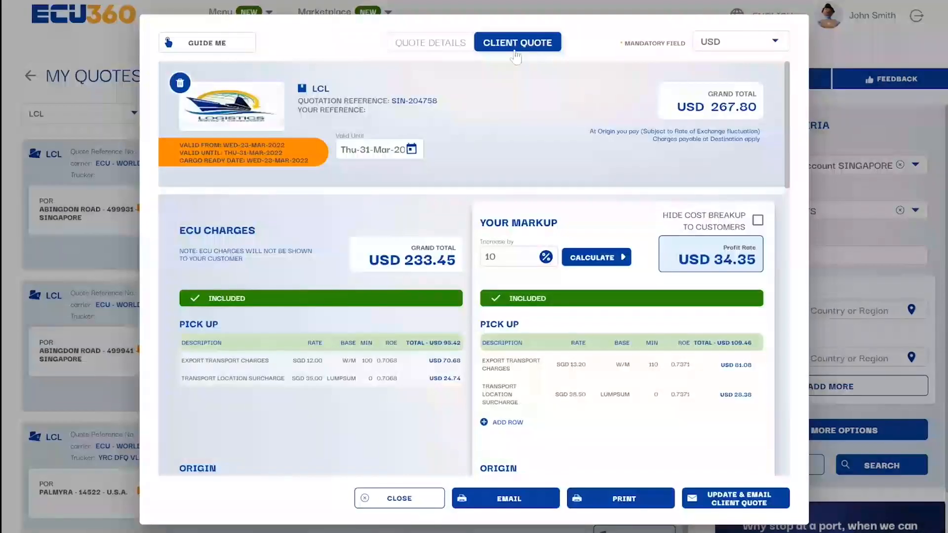
scroll(down, 3)
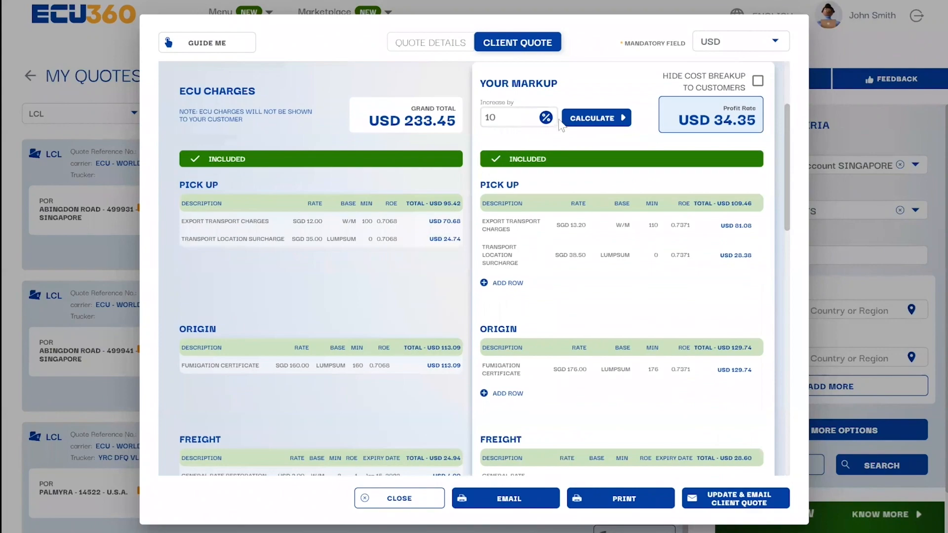
scroll(down, 3)
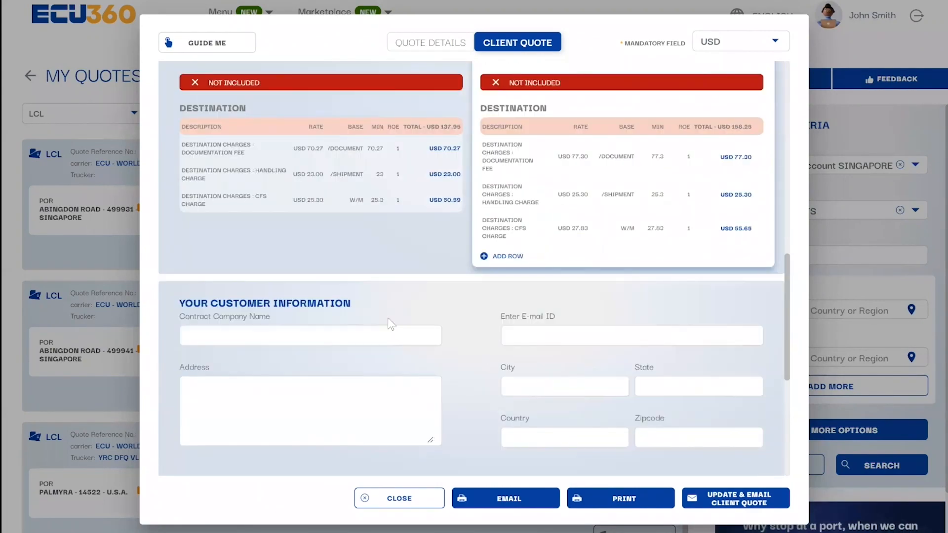
scroll(down, 3)
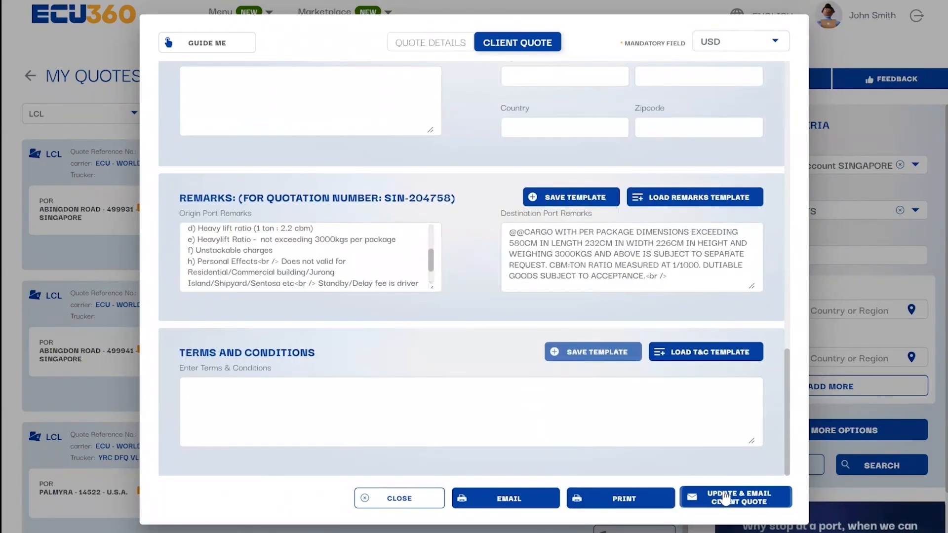